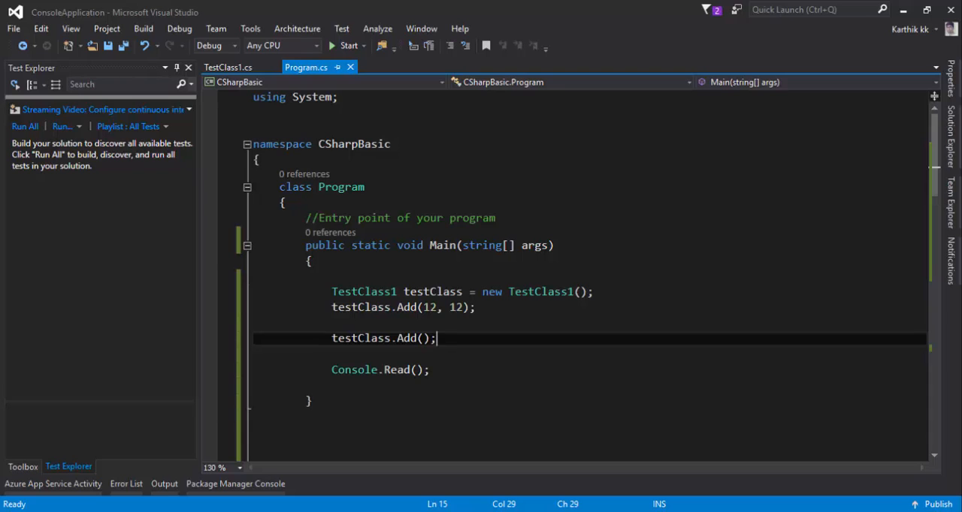
Step: Review TestClass1's empty and two-parameter Add methods and the printed result variable, then return to Program.cs
left_click(228, 67)
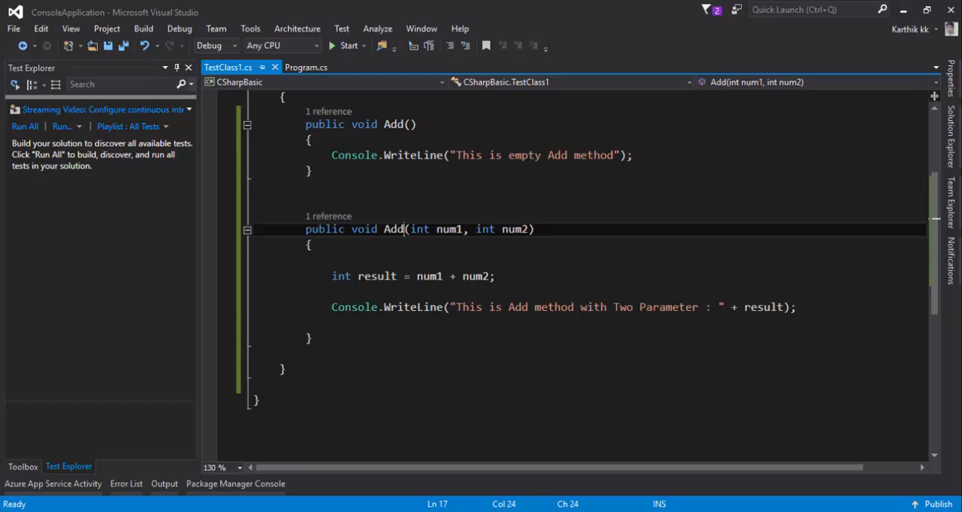
double_click(393, 124)
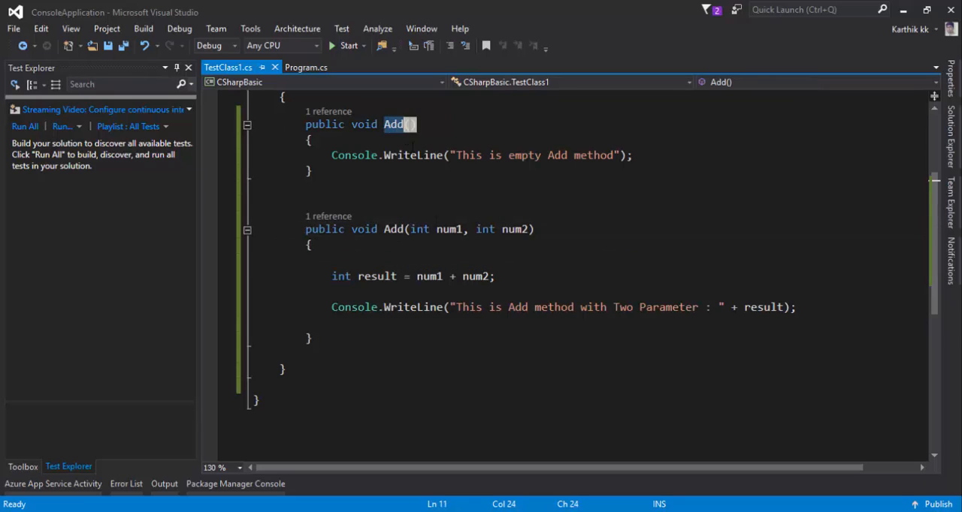
left_click(511, 230)
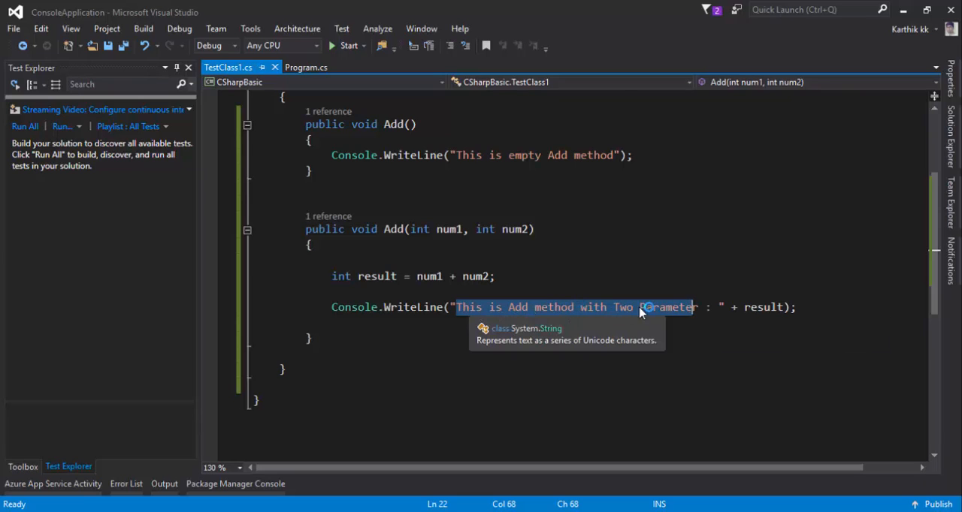
left_click(763, 307)
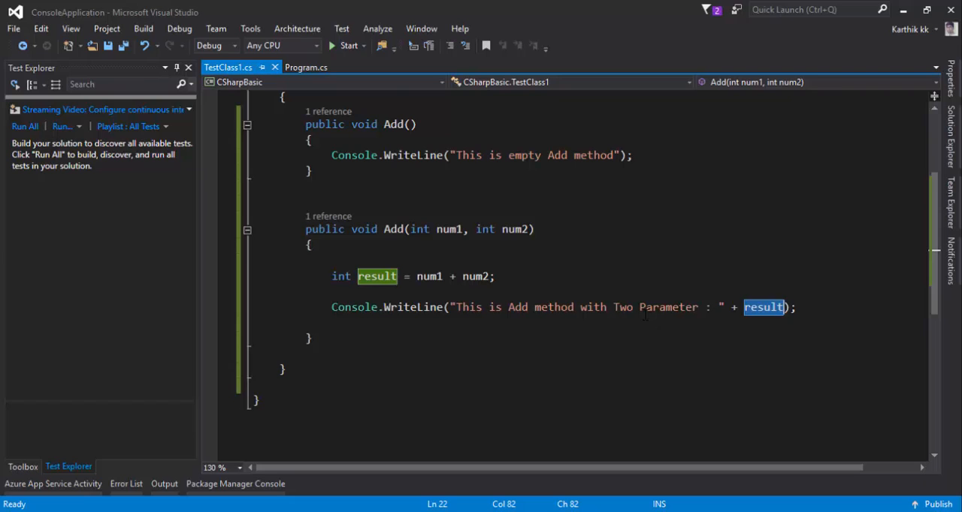
left_click(306, 67)
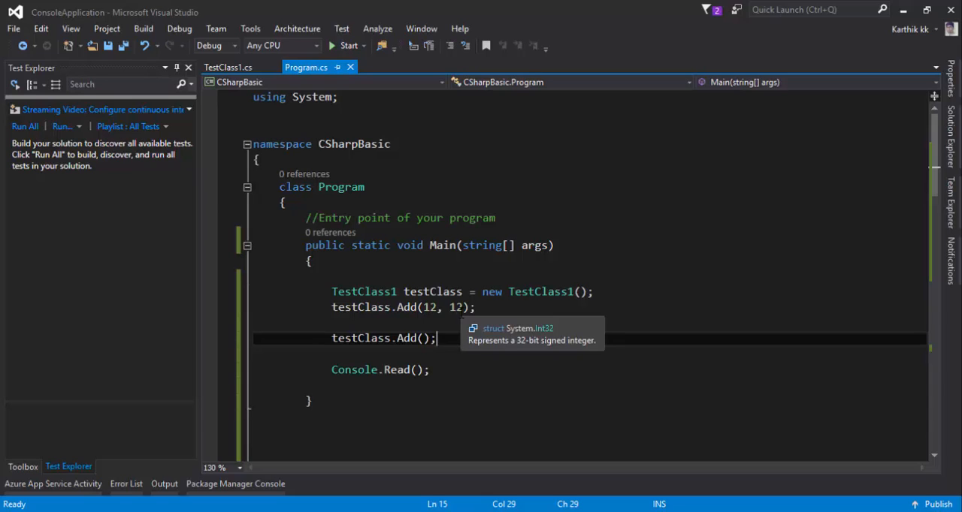
mouse_move(486, 317)
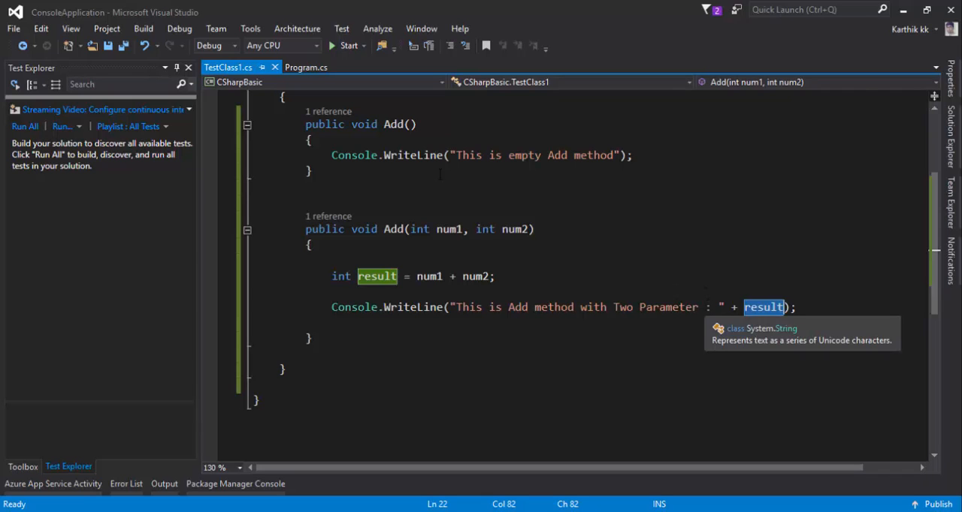
left_click(305, 67)
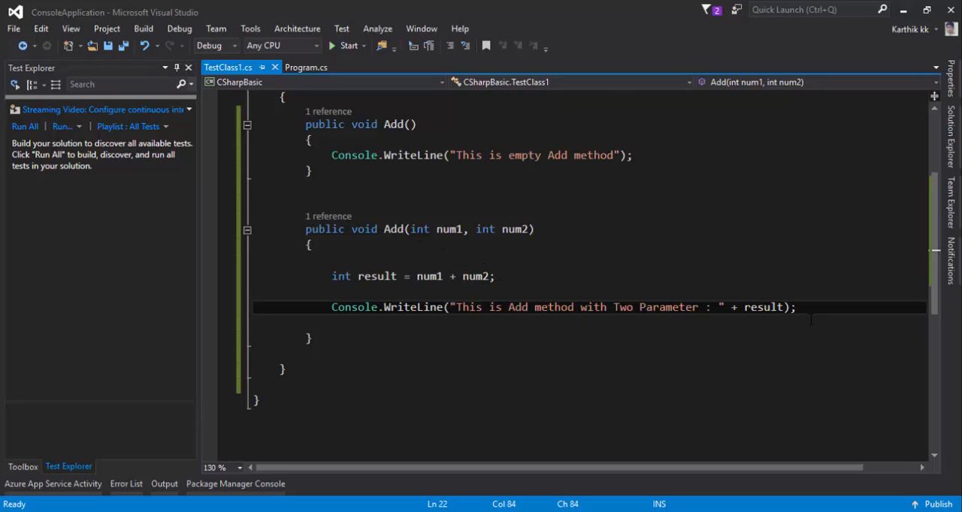
Step: Start a return statement below the sum and change Add's return type from void to int
type("re")
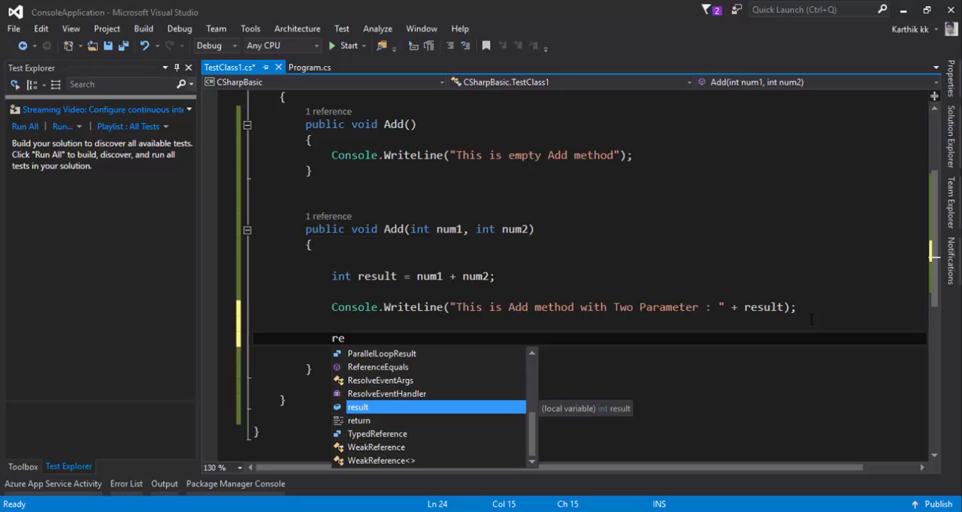
type("turn")
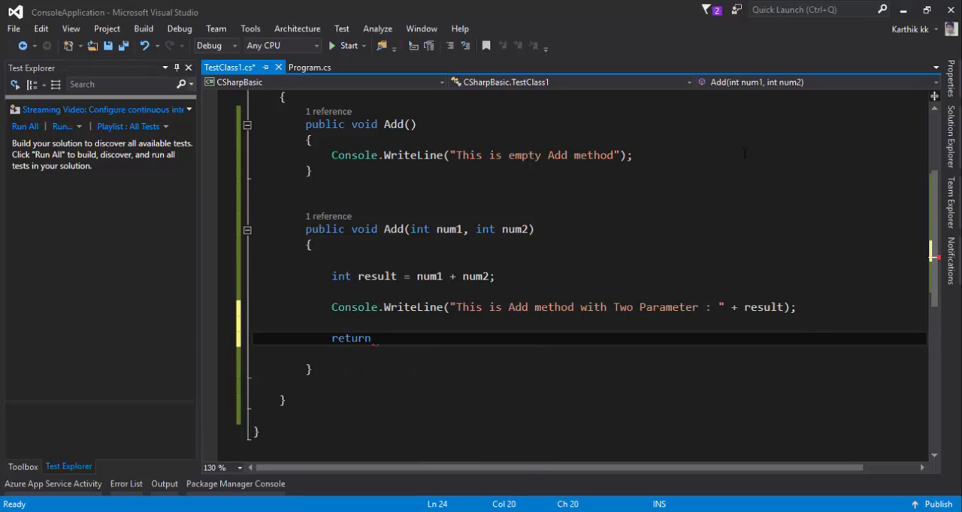
double_click(364, 229)
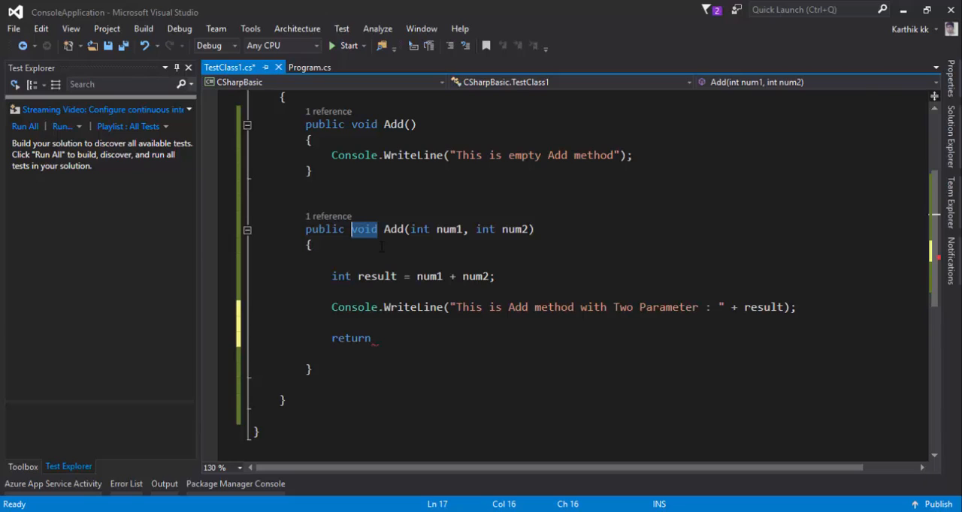
type("i")
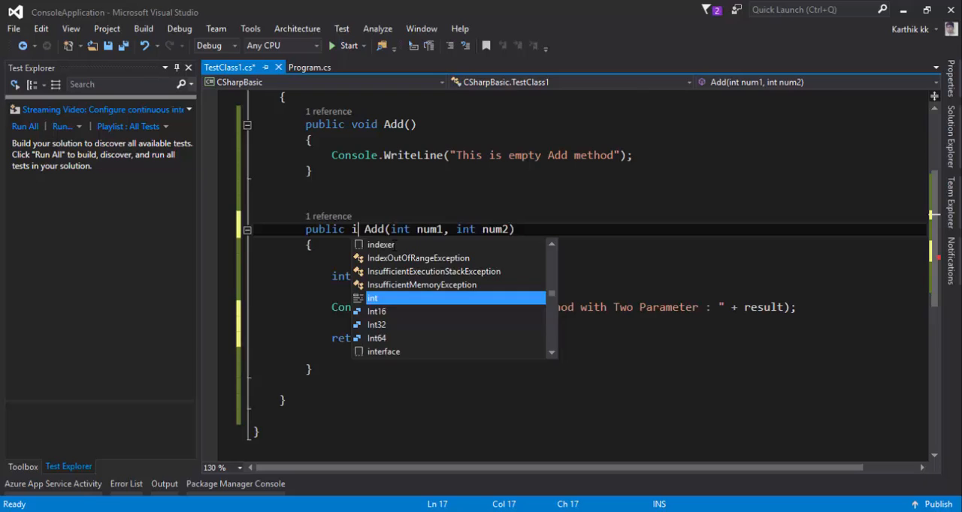
key("Tab")
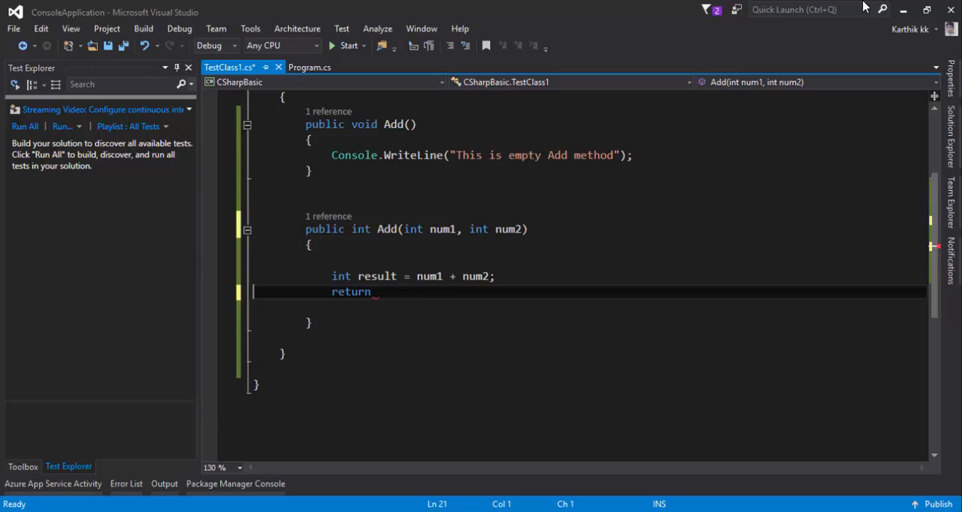
double_click(351, 292)
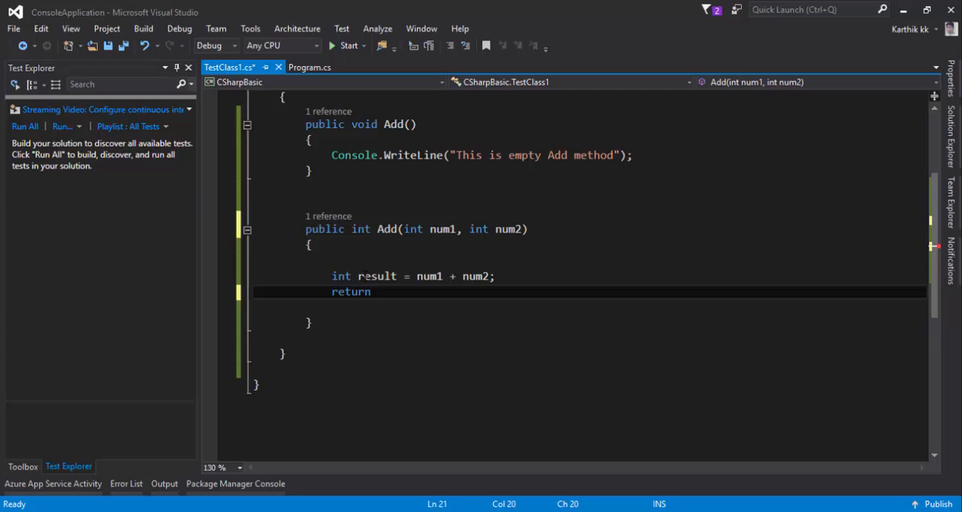
Step: Complete the statement as 'return result;' in the two-parameter Add method
type("result")
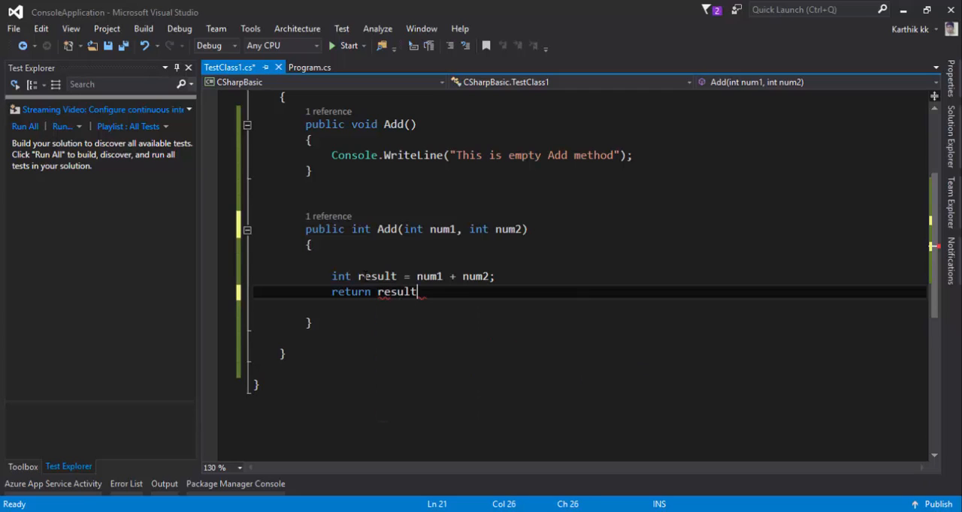
type(";")
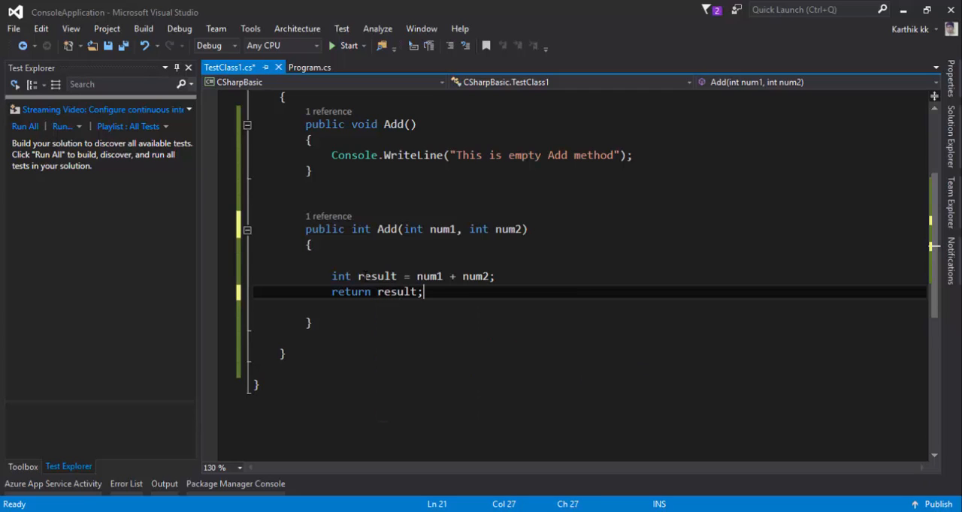
double_click(351, 291)
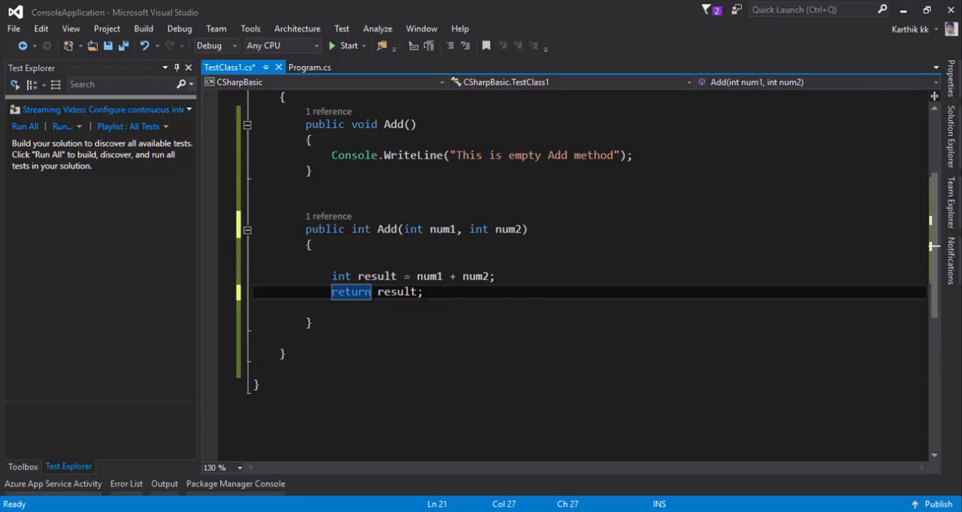
mouse_move(341, 292)
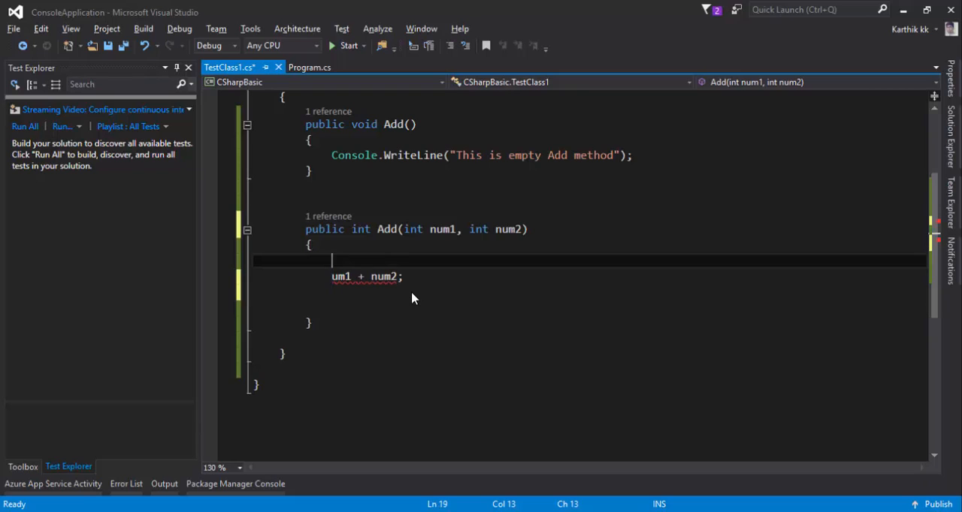
Step: Return num1 + num2 directly, save, try a string return type, then revert to int
type("return num1 + num2;")
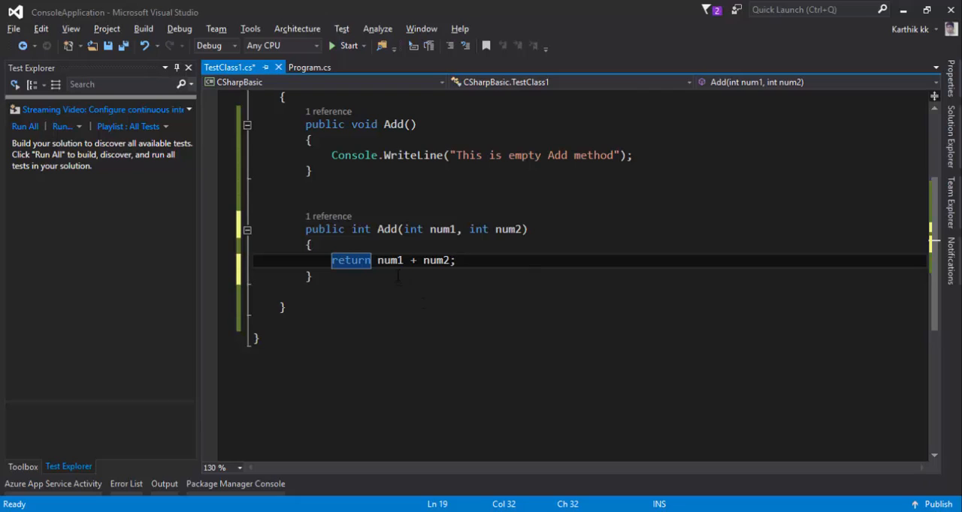
key("ctrl+s")
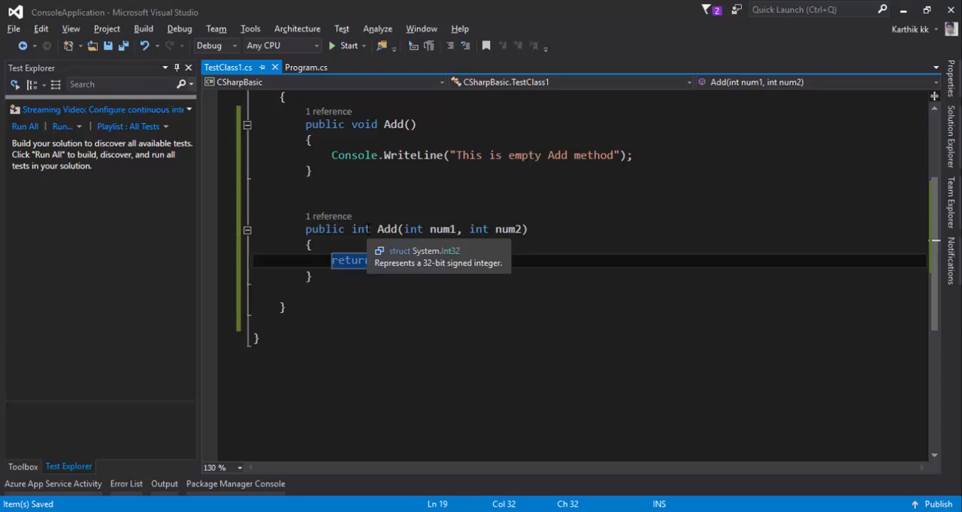
type("string")
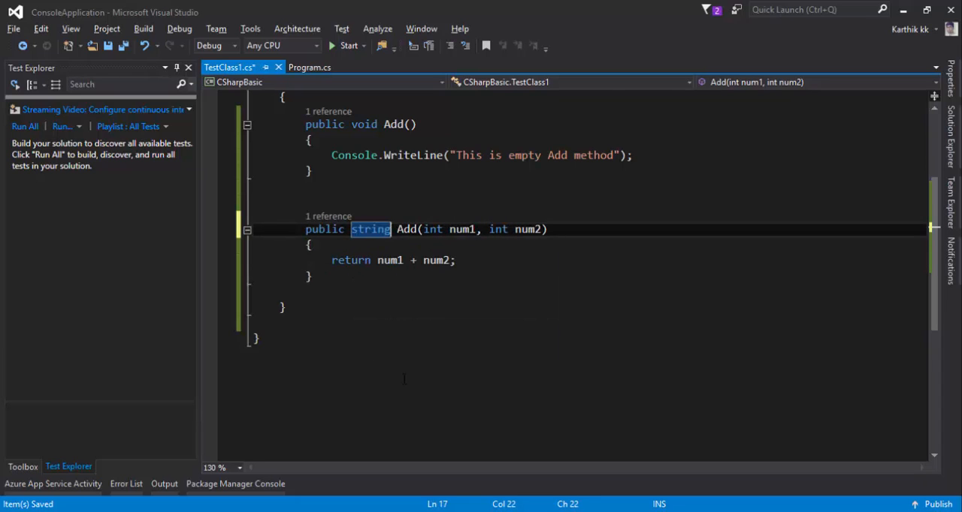
mouse_move(437, 260)
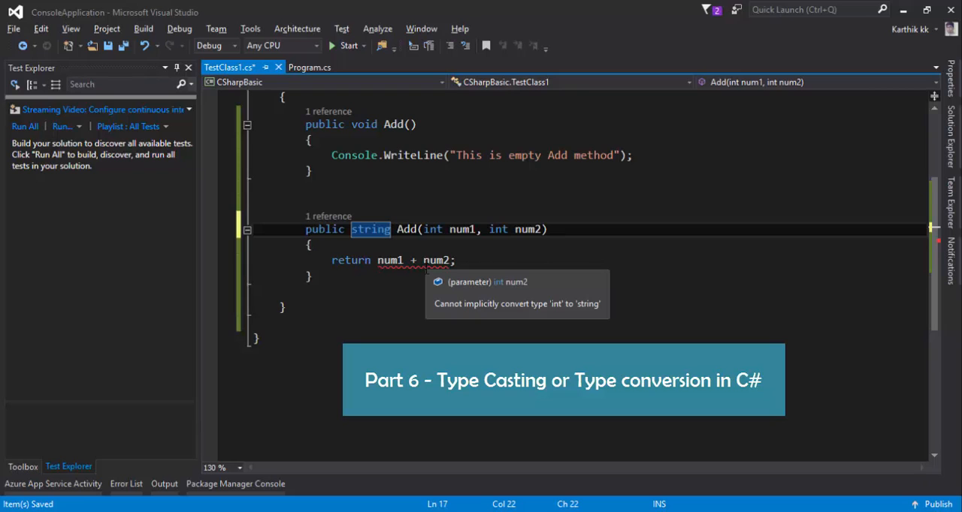
type("in")
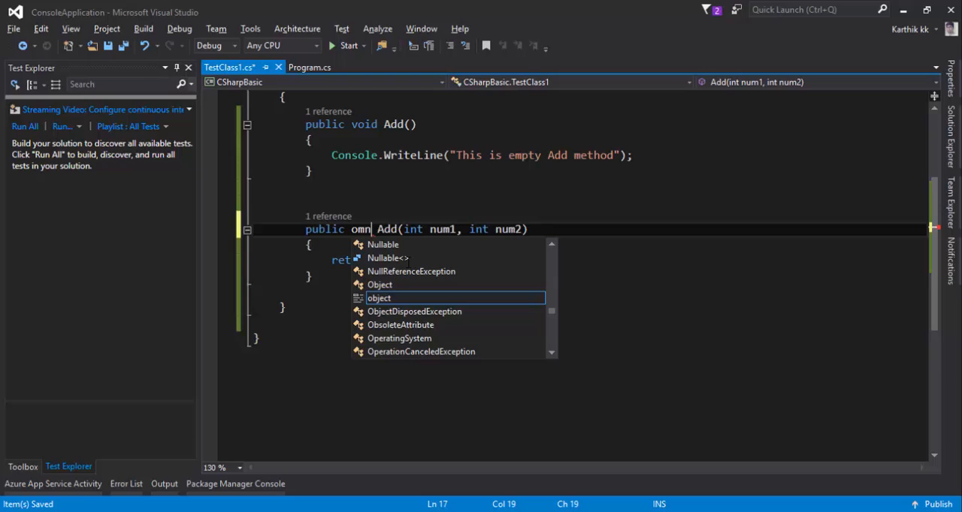
type("int")
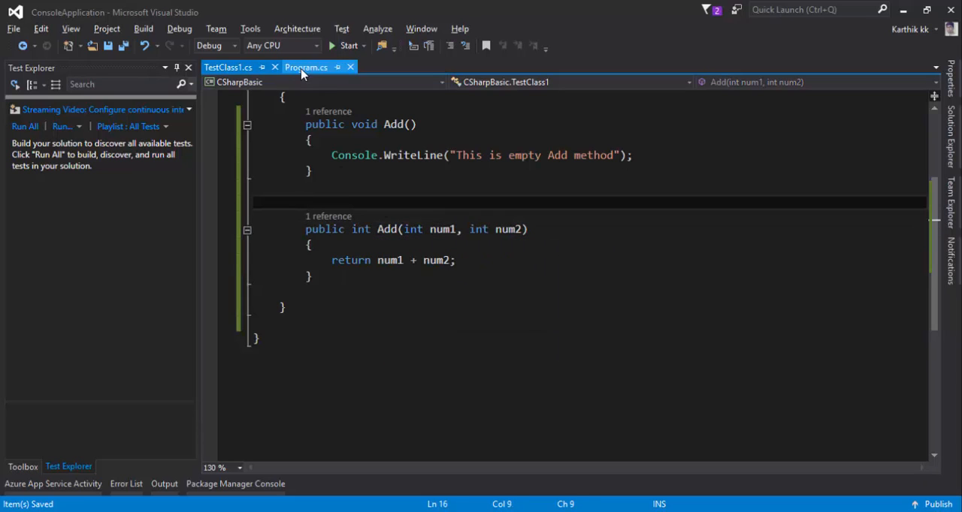
Step: Store testClass.Add(12, 12) in int result and add Console.WriteLine(result + 10) in Main
left_click(306, 67)
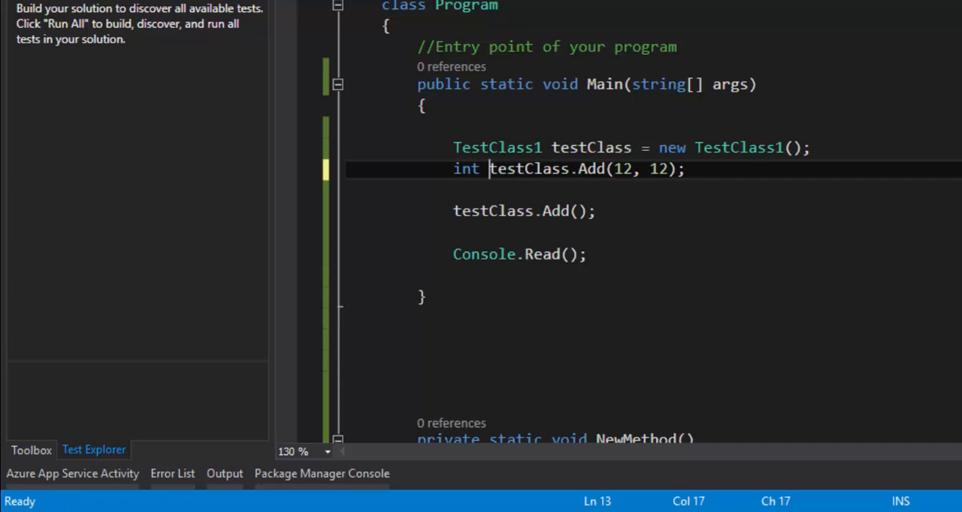
type("result =")
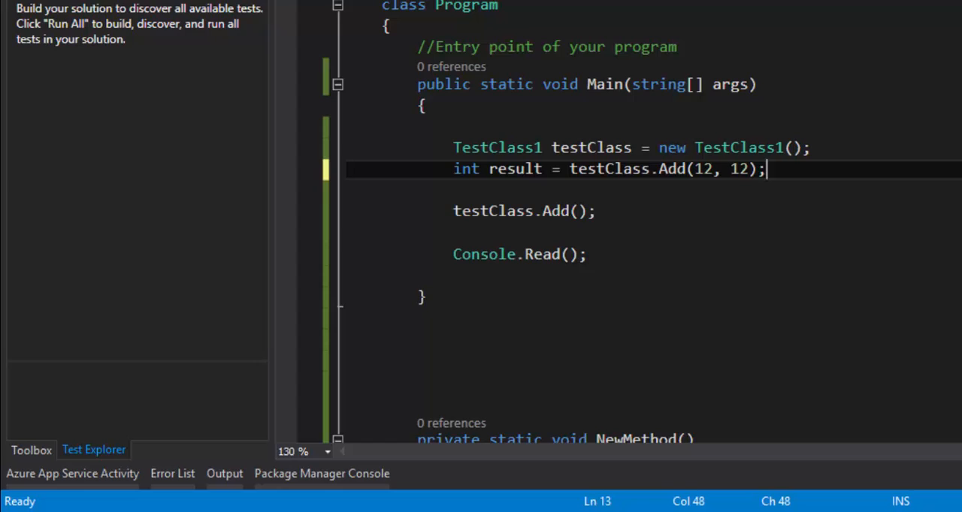
key("enter")
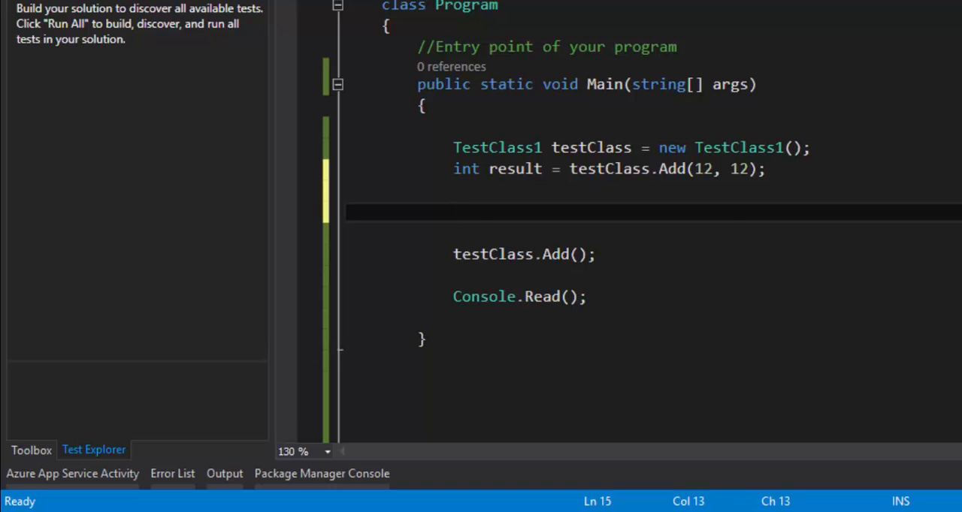
type("Console.WriteLine(result + 1);")
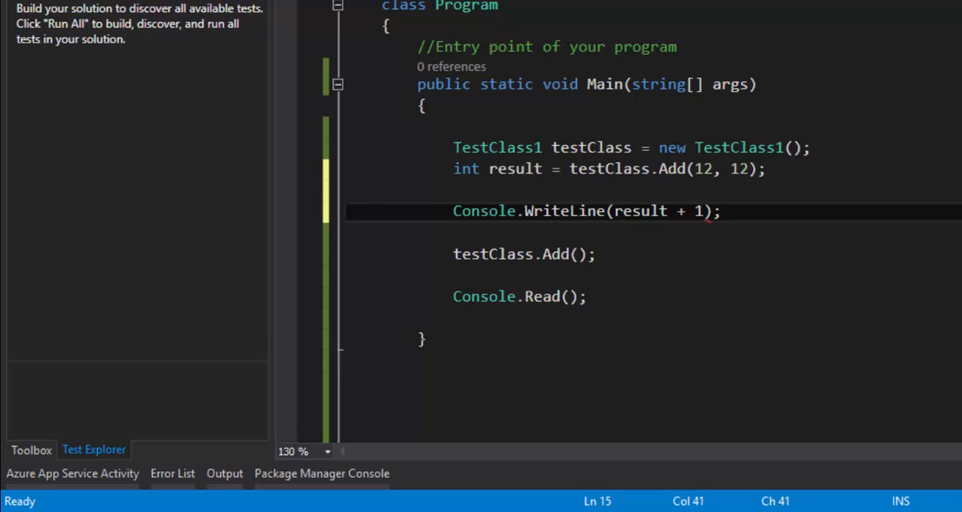
type("0")
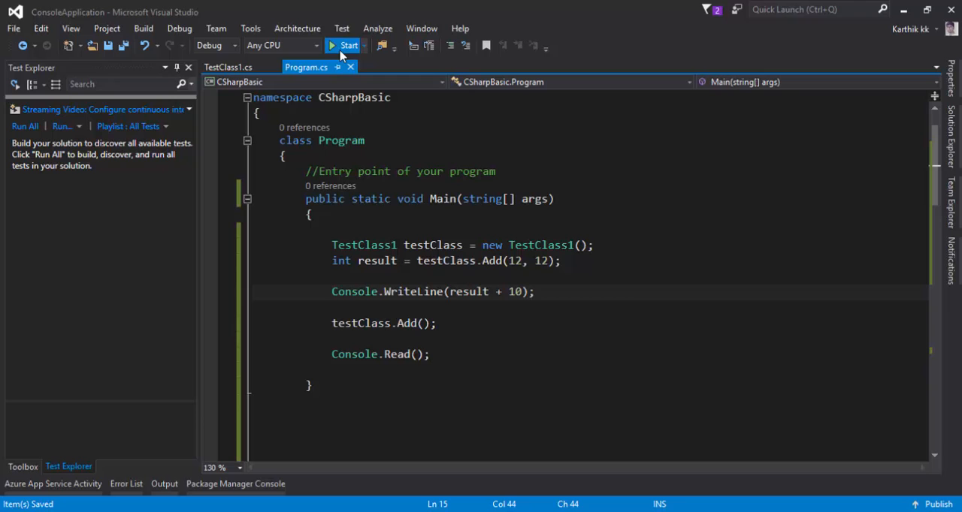
Step: Run the app to see 34 in the console, then delete the result + 10 WriteLine
left_click(348, 45)
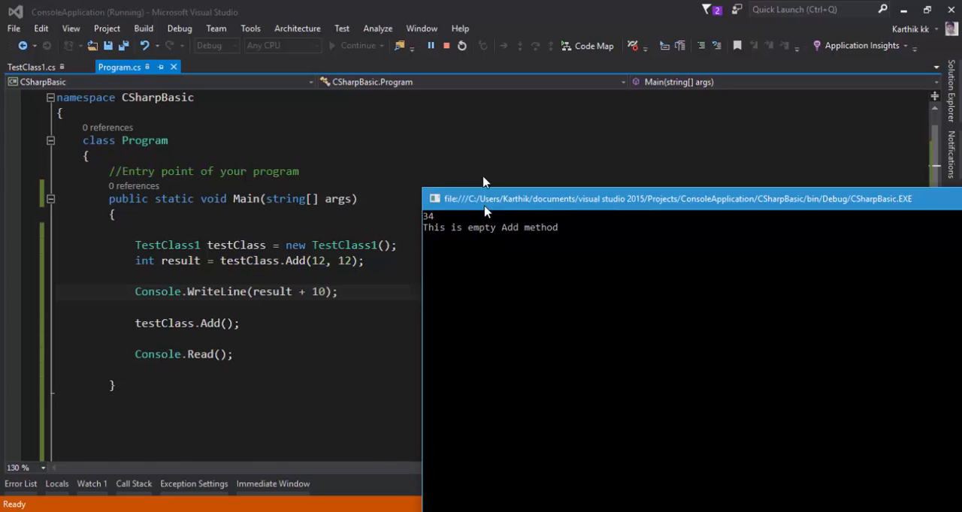
left_click_drag(677, 199, 503, 185)
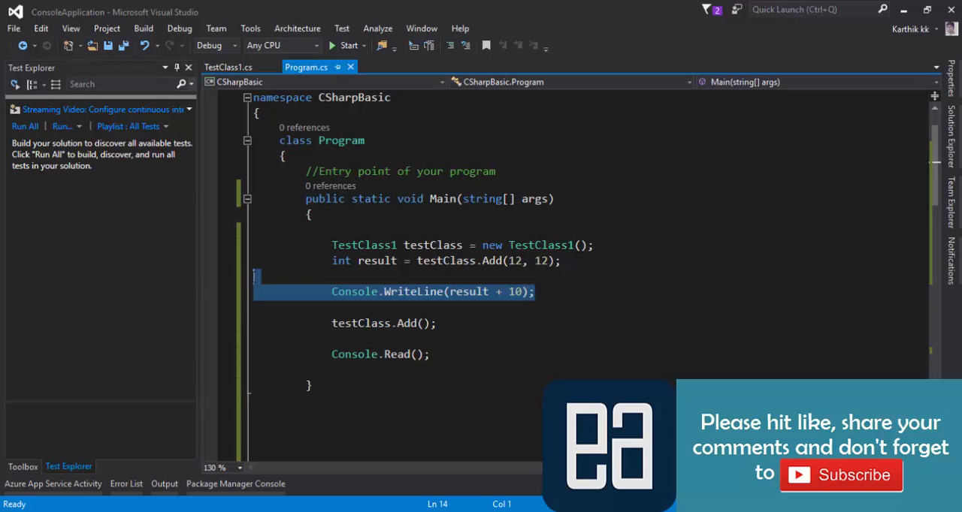
key("Delete")
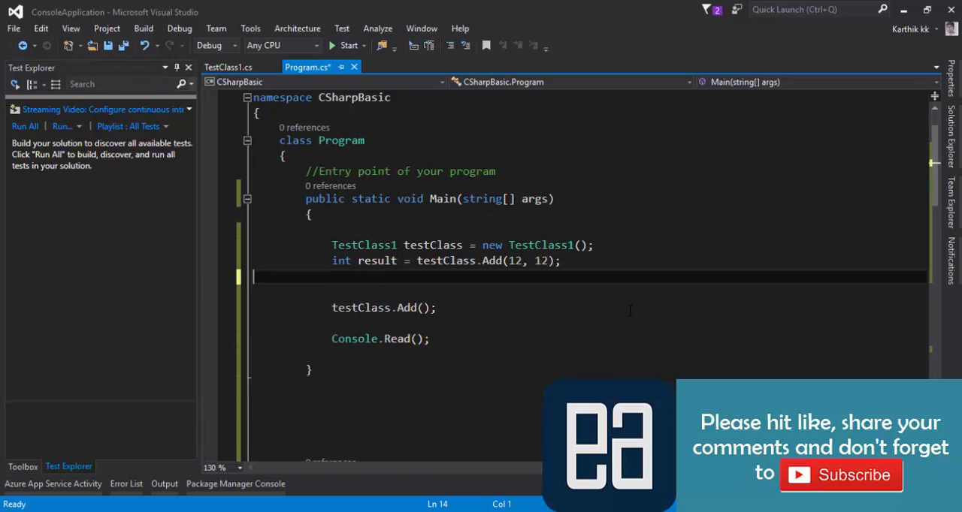